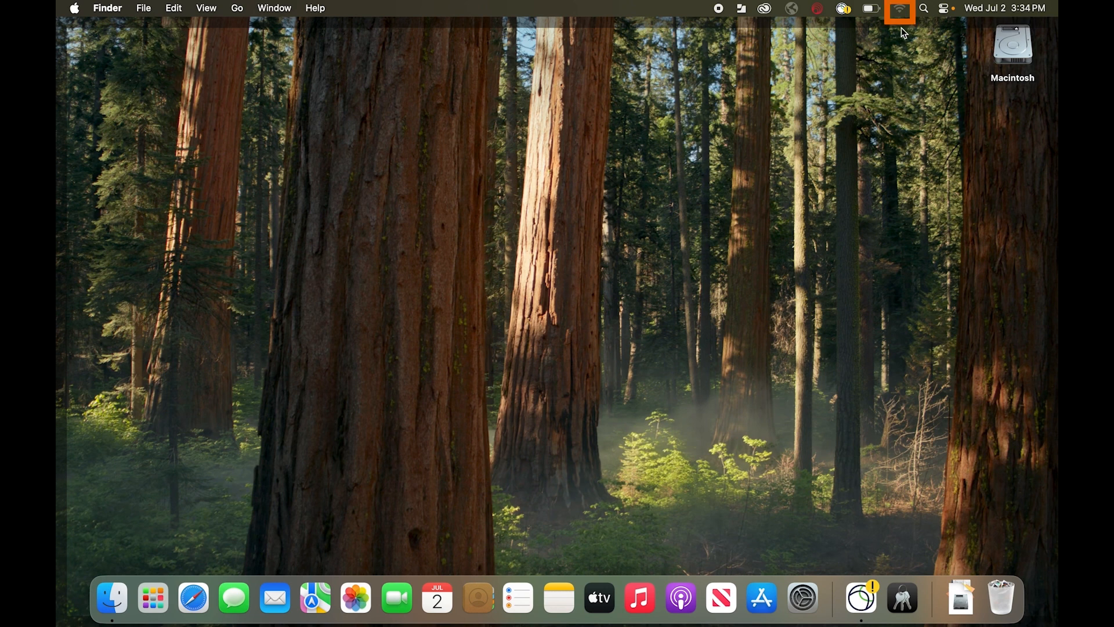
Open Wi-Fi Settings from the menu bar Wi-Fi icon's network list.
{"action": "left_click", "coordinate": [900, 7]}
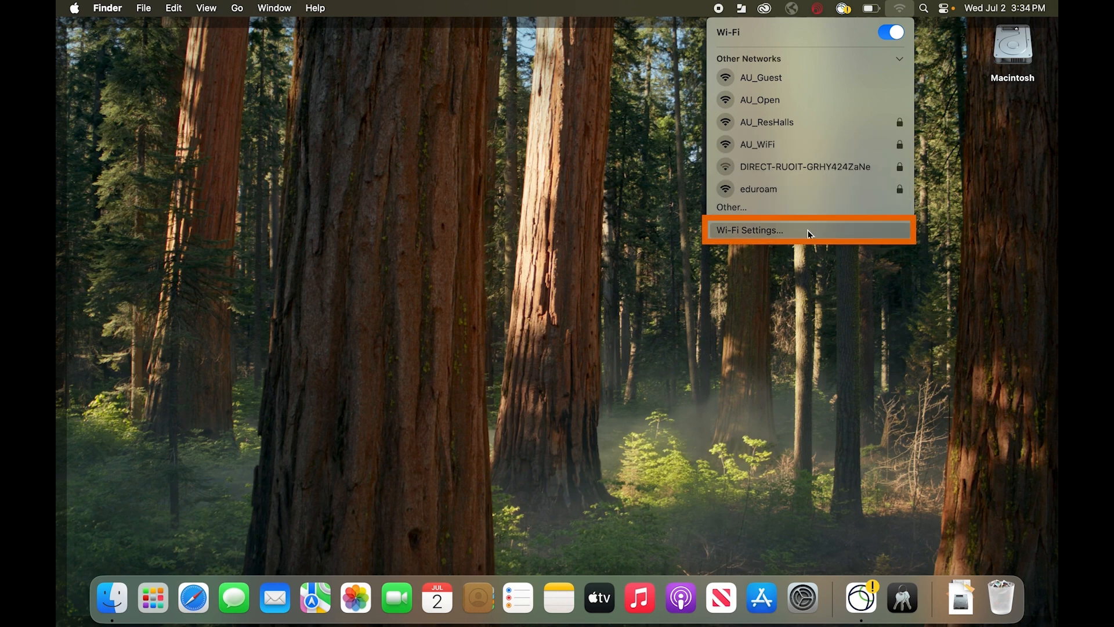
{"action": "left_click", "coordinate": [751, 230]}
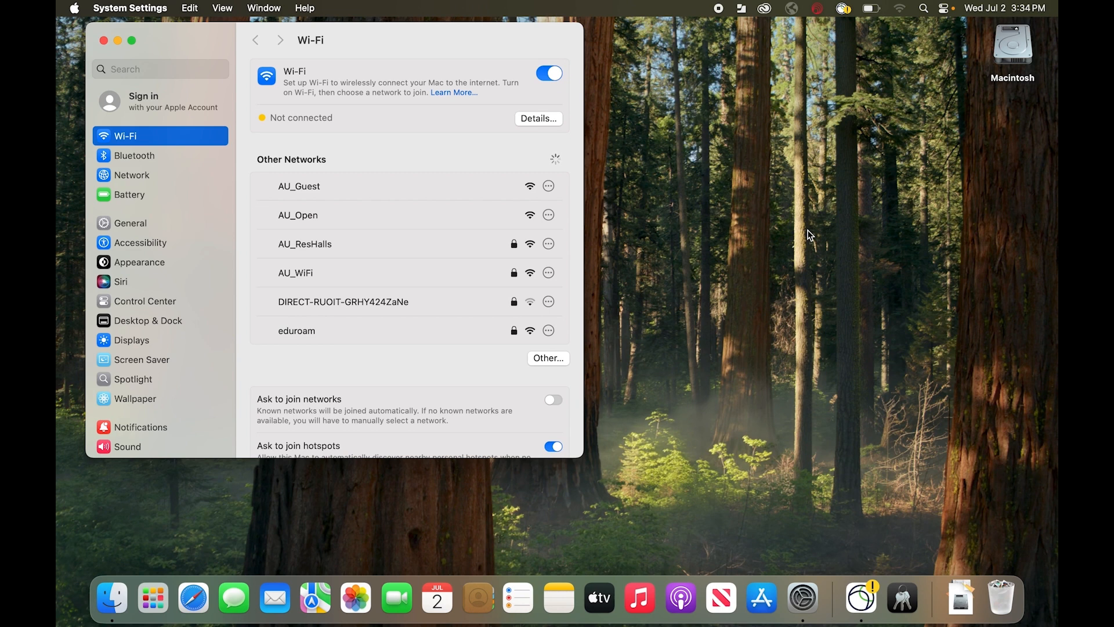
Select eduroam under Other Networks and choose Connect to bring up the sign-in prompt.
{"action": "left_click", "coordinate": [296, 330]}
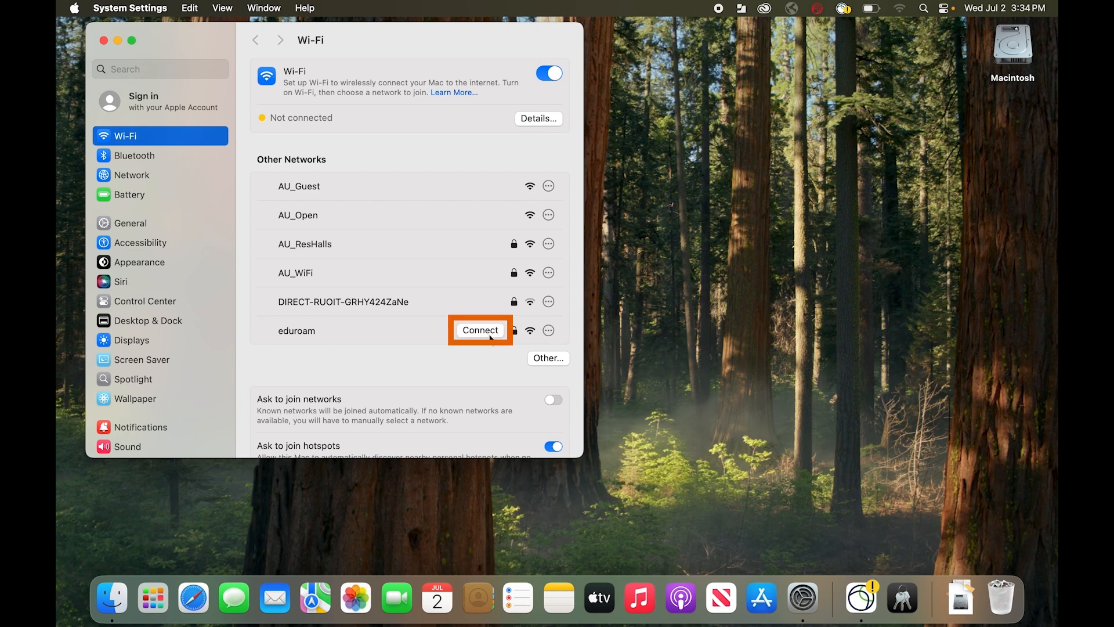
{"action": "left_click", "coordinate": [480, 329]}
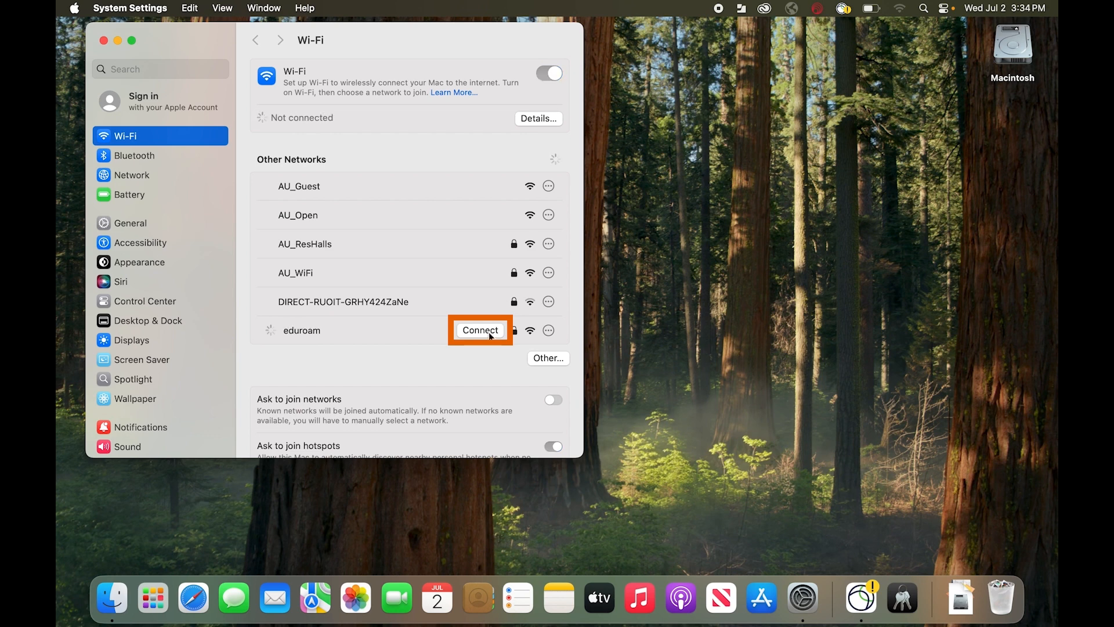
{"action": "left_click", "coordinate": [479, 330]}
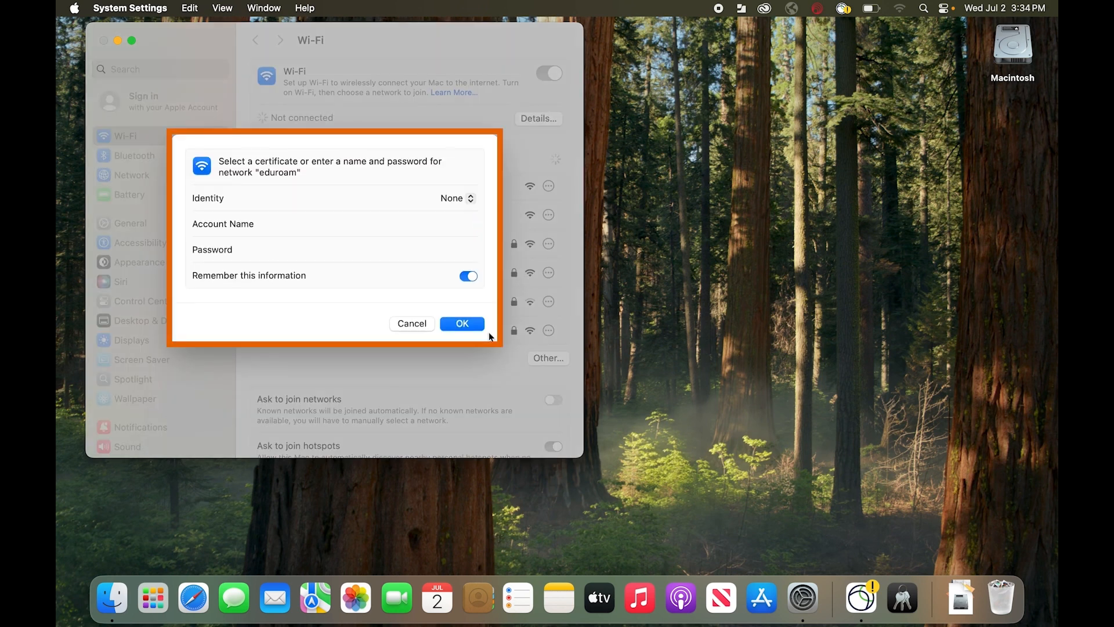
Enter the eduroam account name and password, keep Remember this information on, and submit.
{"action": "left_click", "coordinate": [334, 224]}
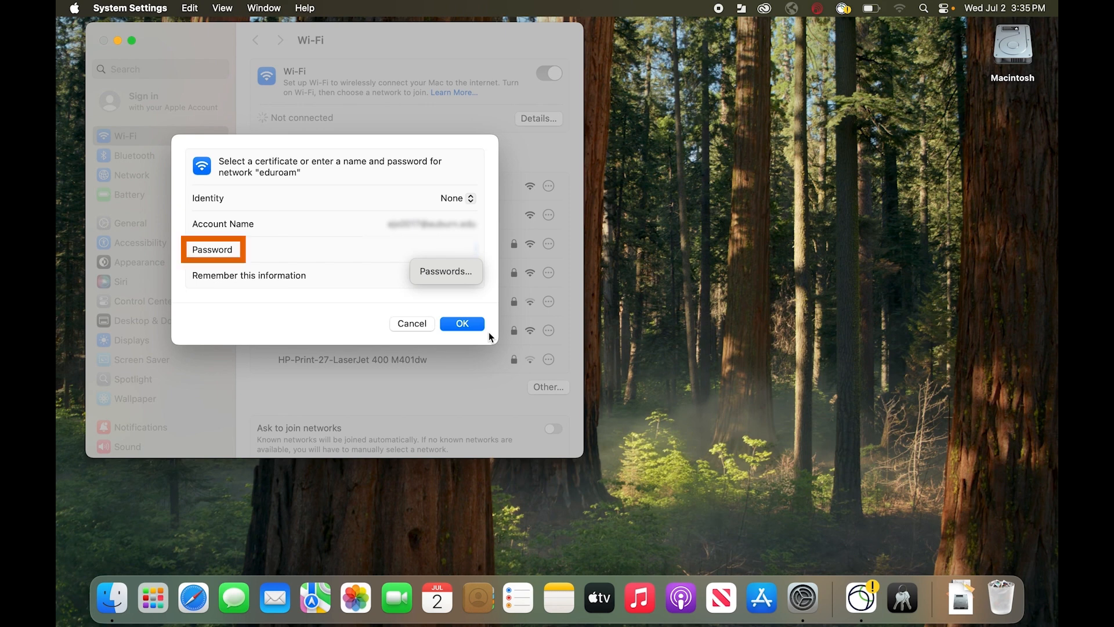
{"action": "left_click", "coordinate": [468, 276]}
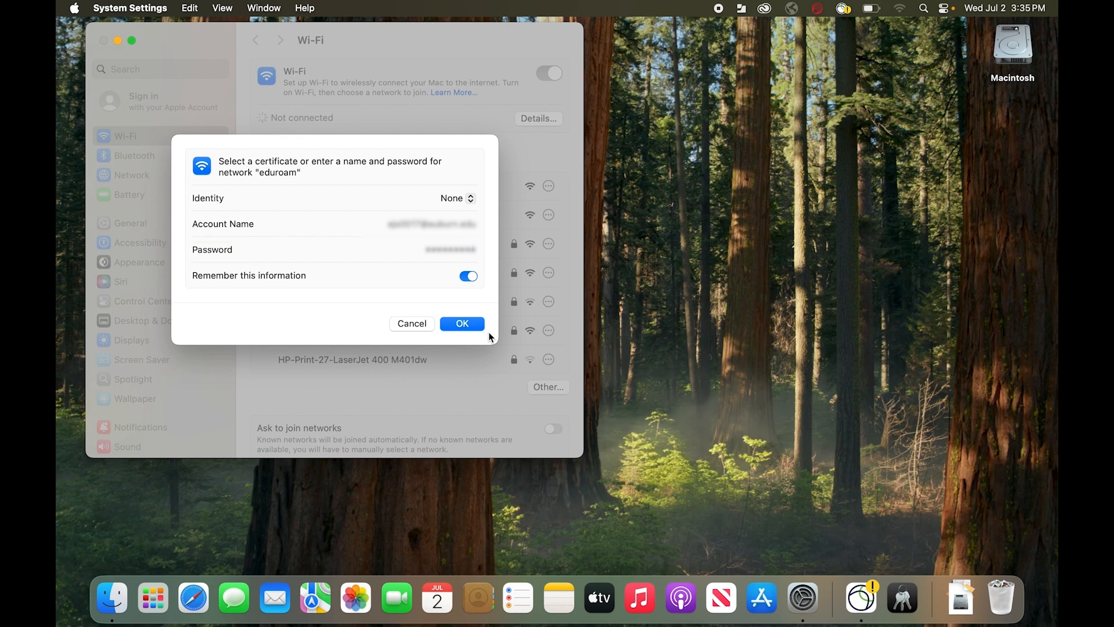
{"action": "type", "text": "password"}
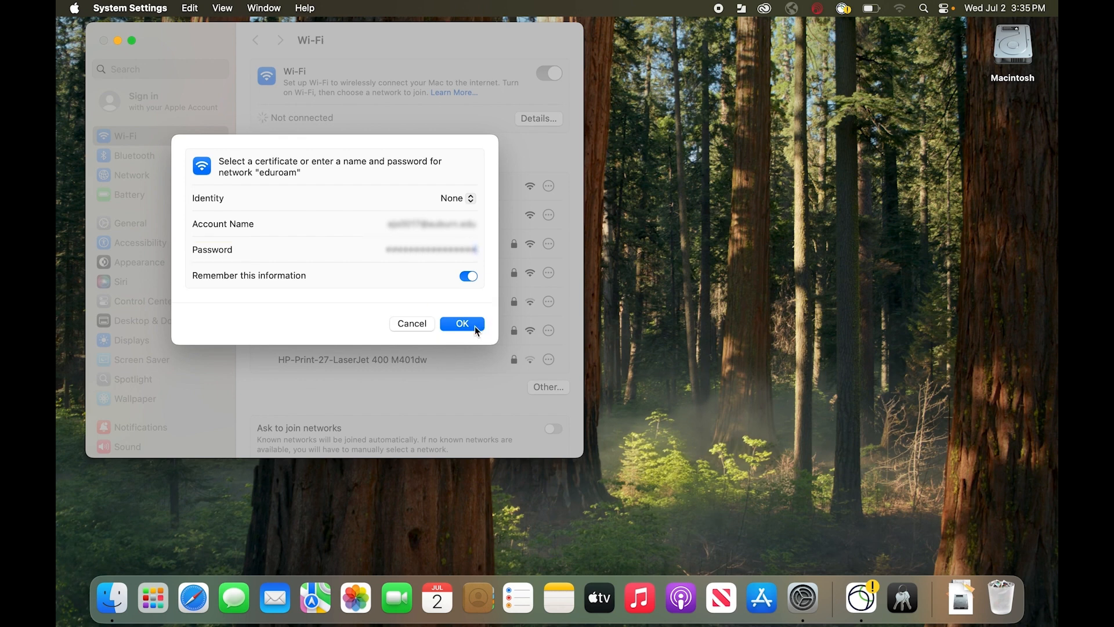
{"action": "left_click", "coordinate": [461, 323]}
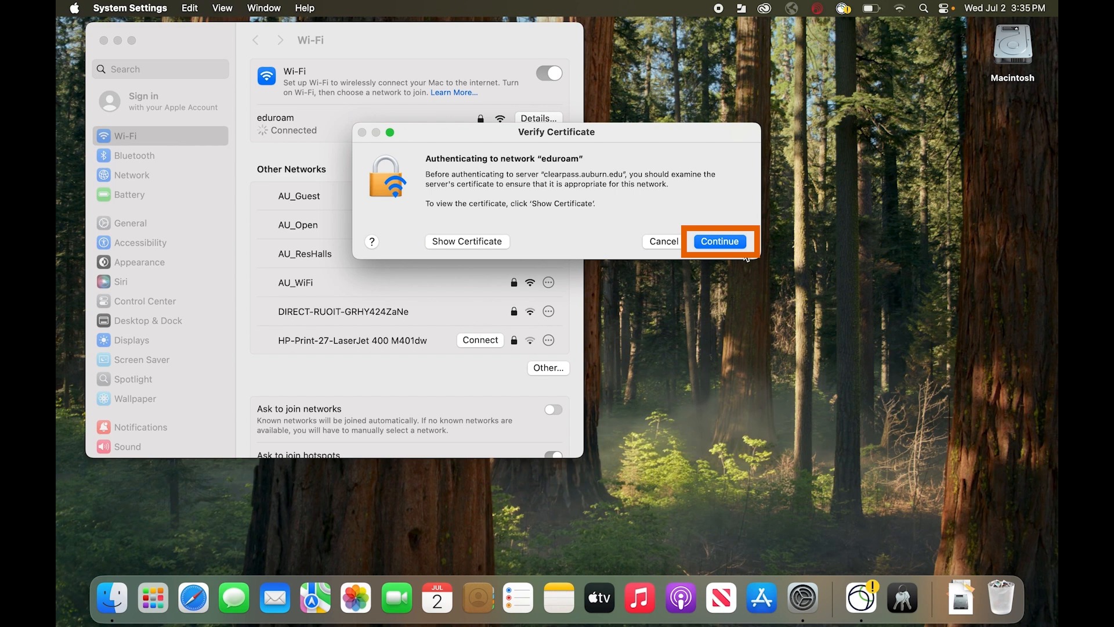
Continue past the eduroam certificate prompt and confirm eduroam shows Connected.
{"action": "left_click", "coordinate": [718, 241]}
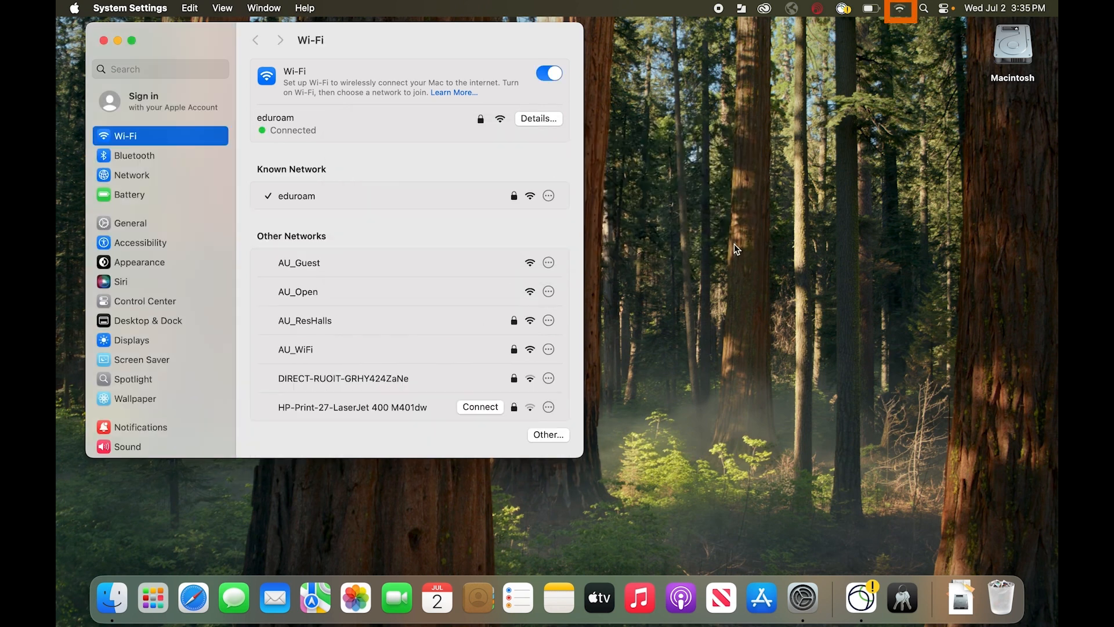
{"action": "scroll", "scroll_direction": "down", "scroll_amount": 3}
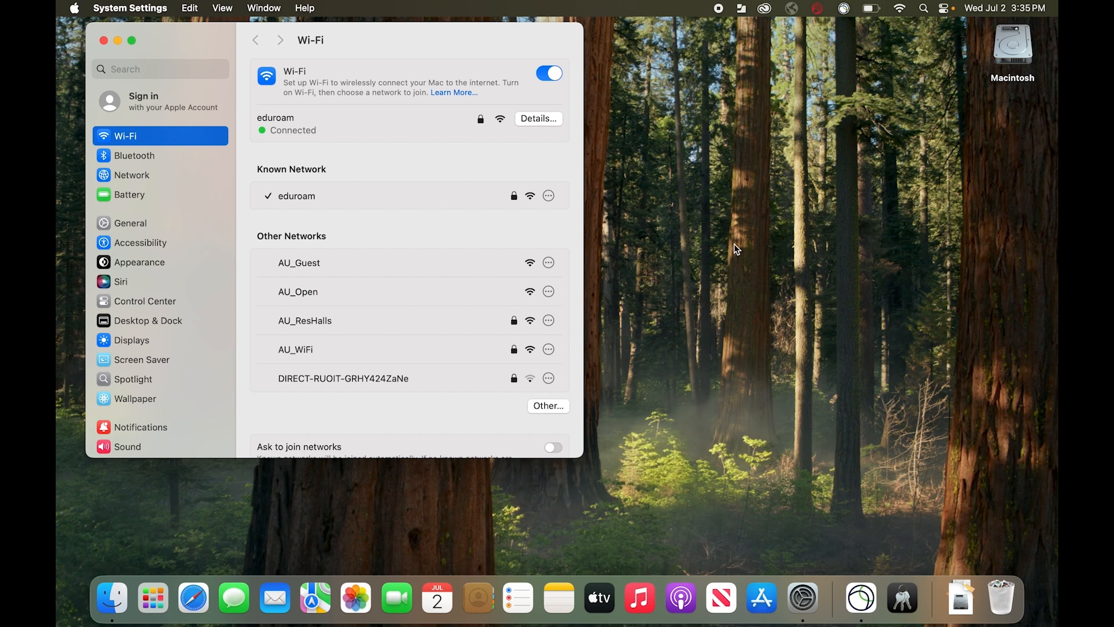